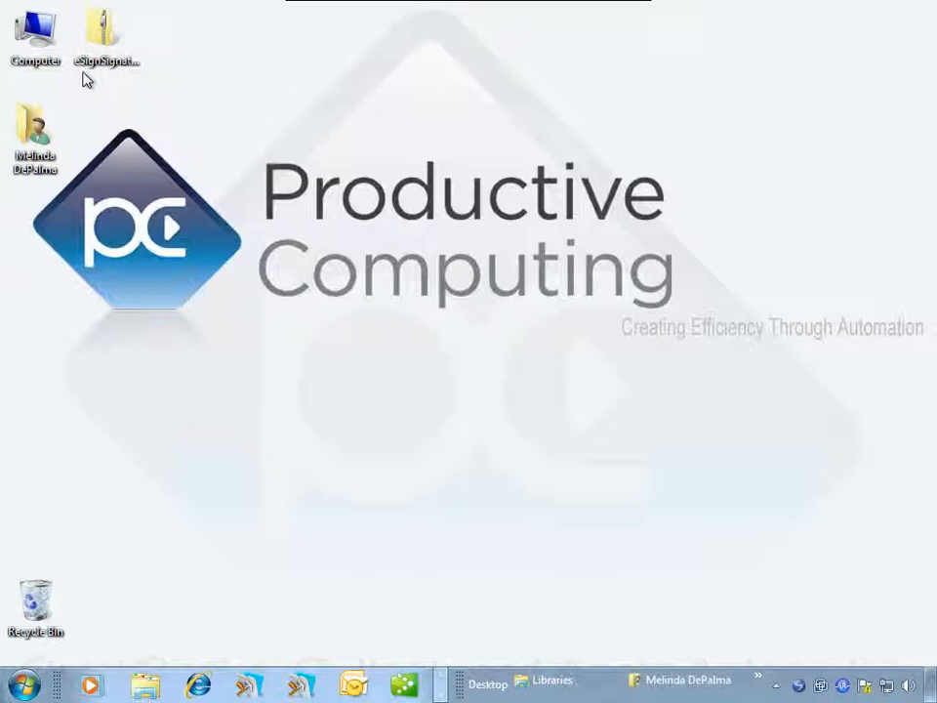
mouse_move(89, 66)
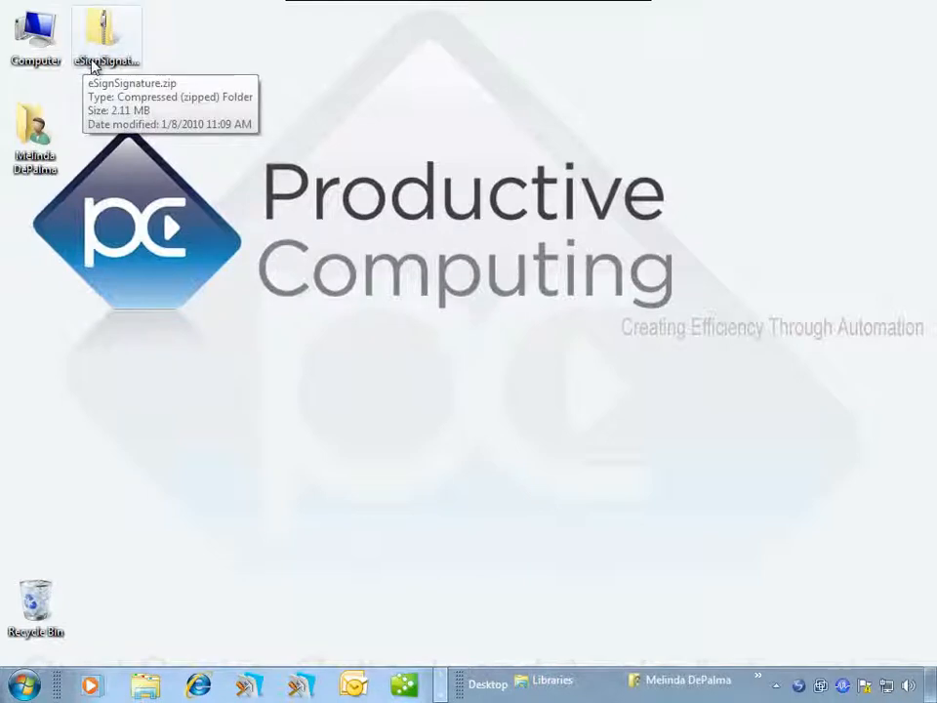
mouse_move(144, 67)
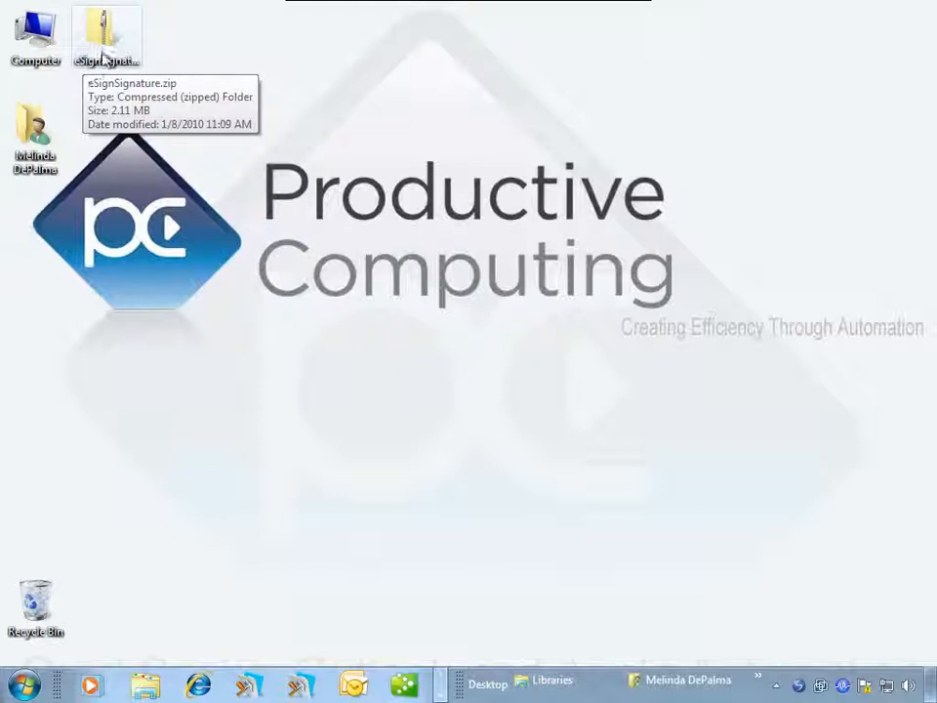
Extract eSignSignature.zip to the suggested desktop folder via Extract All
right_click(102, 39)
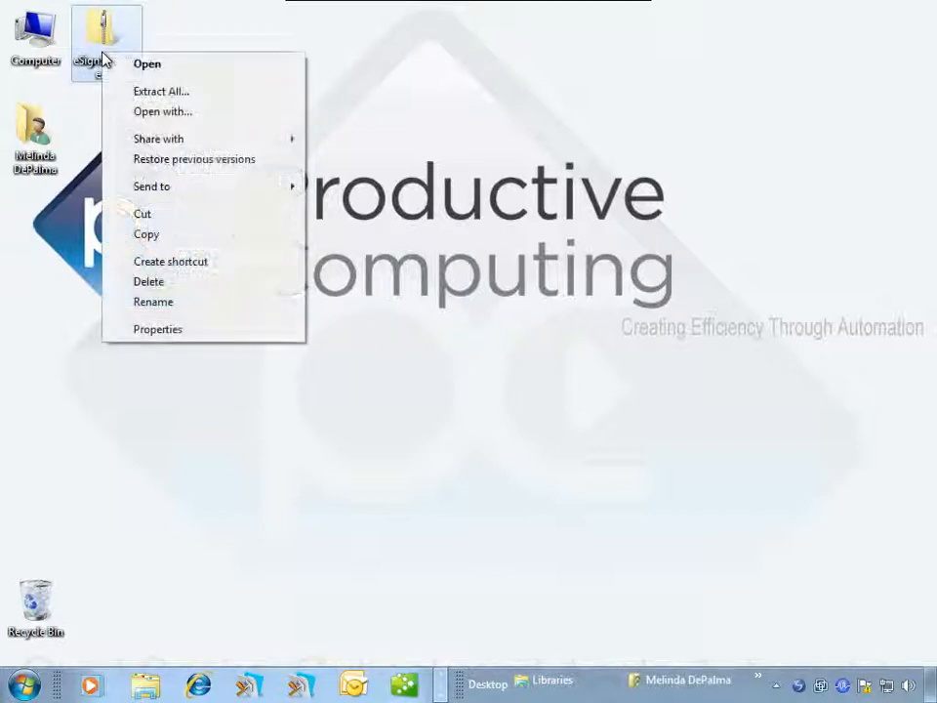
mouse_move(160, 92)
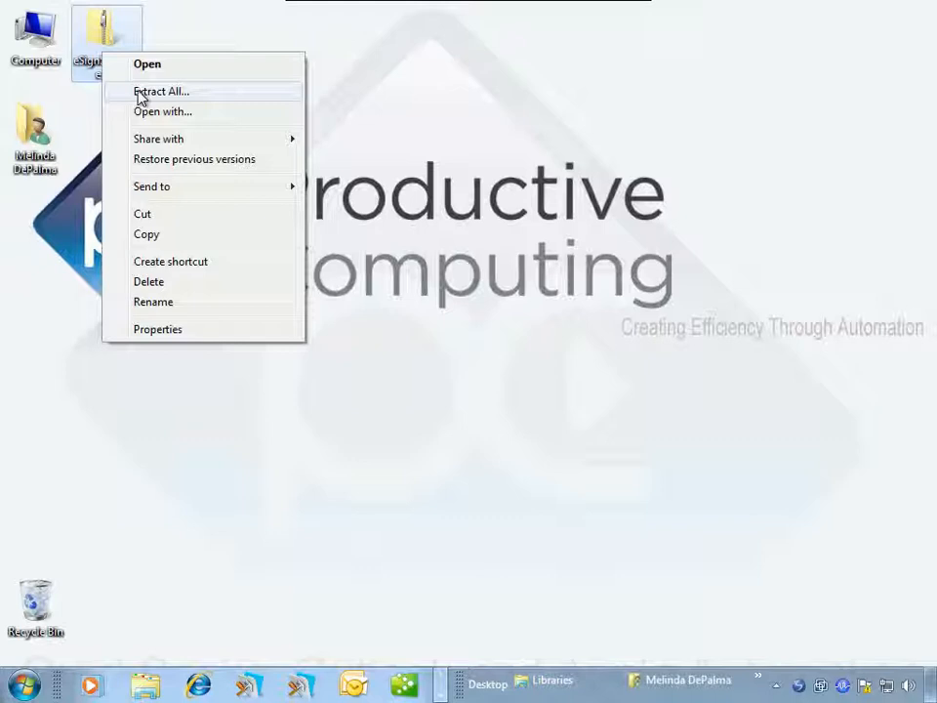
mouse_move(176, 97)
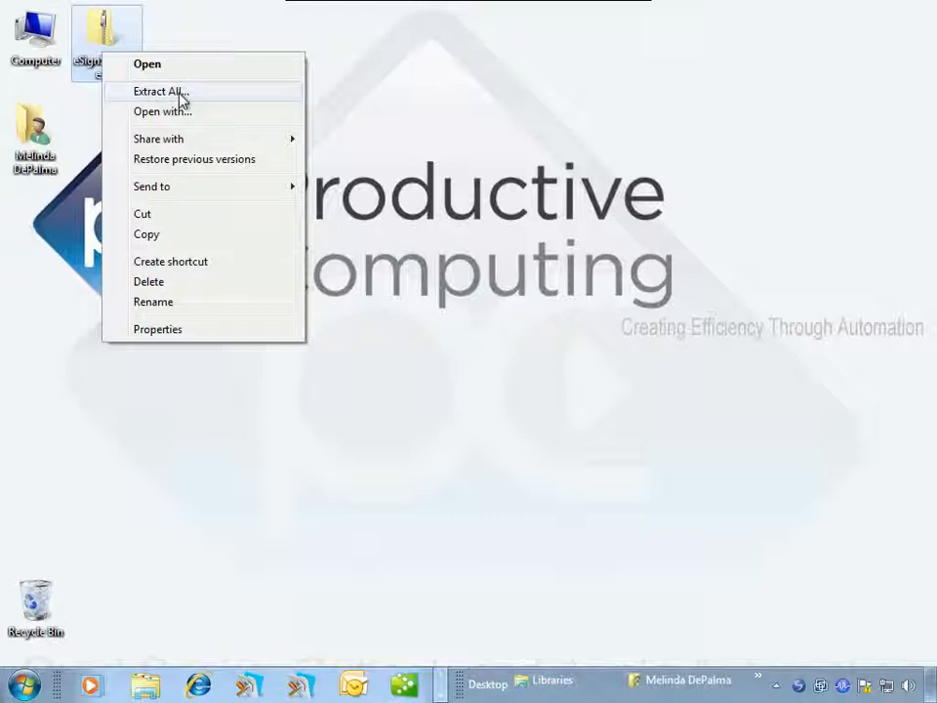
left_click(160, 90)
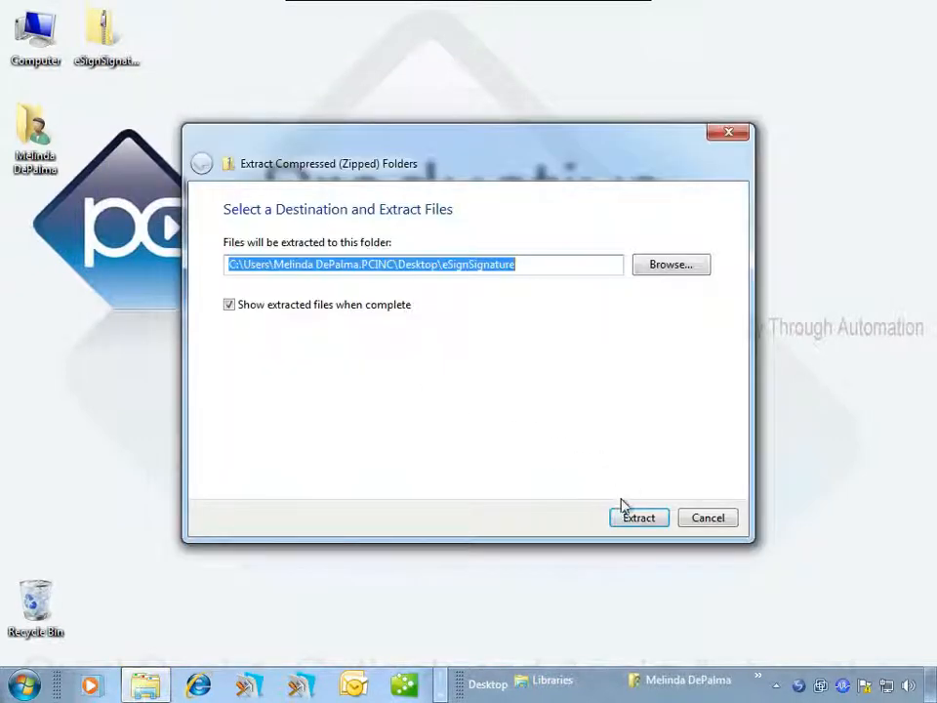
left_click(638, 517)
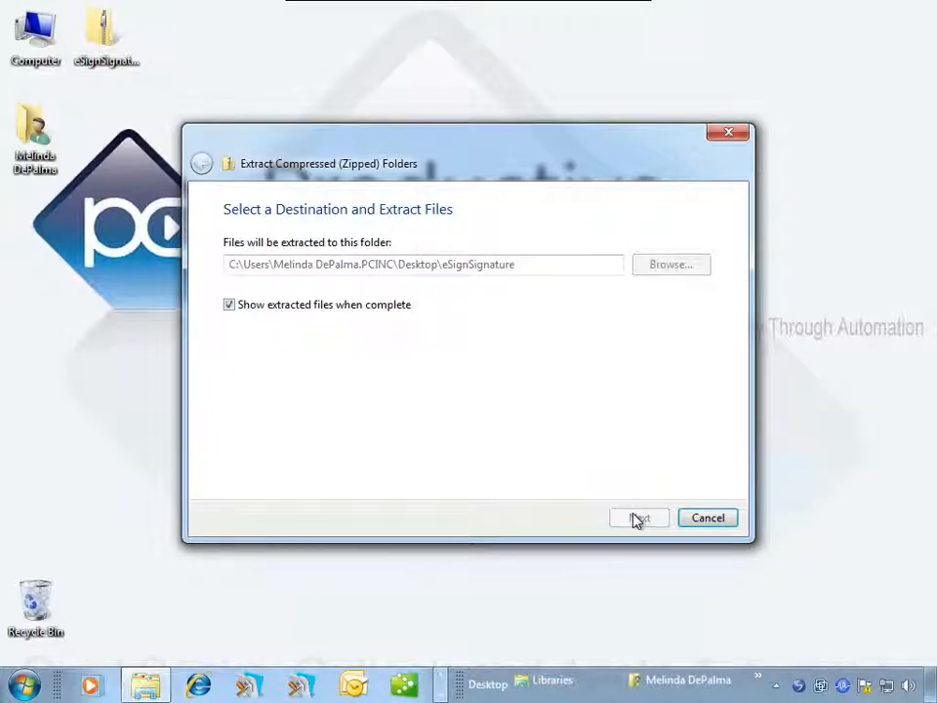
left_click(638, 517)
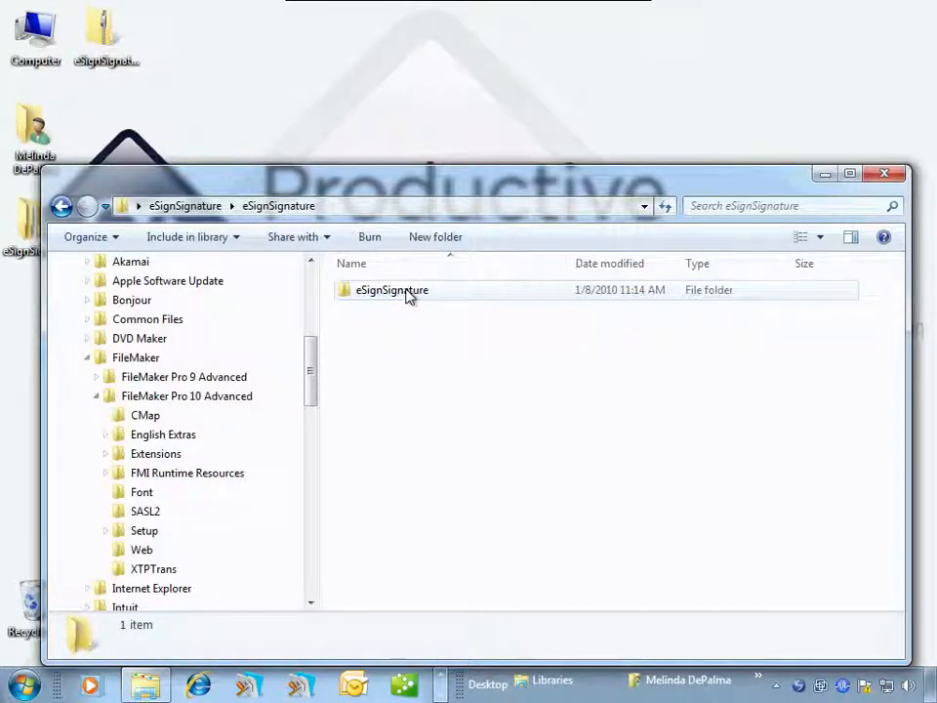
Paste PCES_8SigCapt.fmx into FileMaker Pro 10 Advanced's Extensions folder, granting administrator permission
double_click(390, 289)
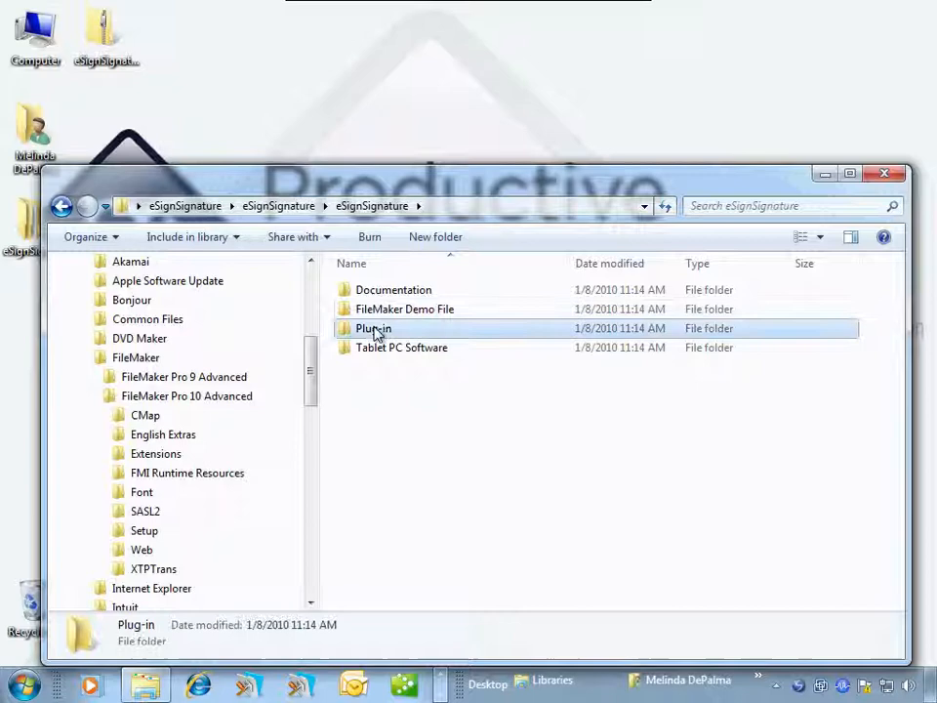
right_click(390, 288)
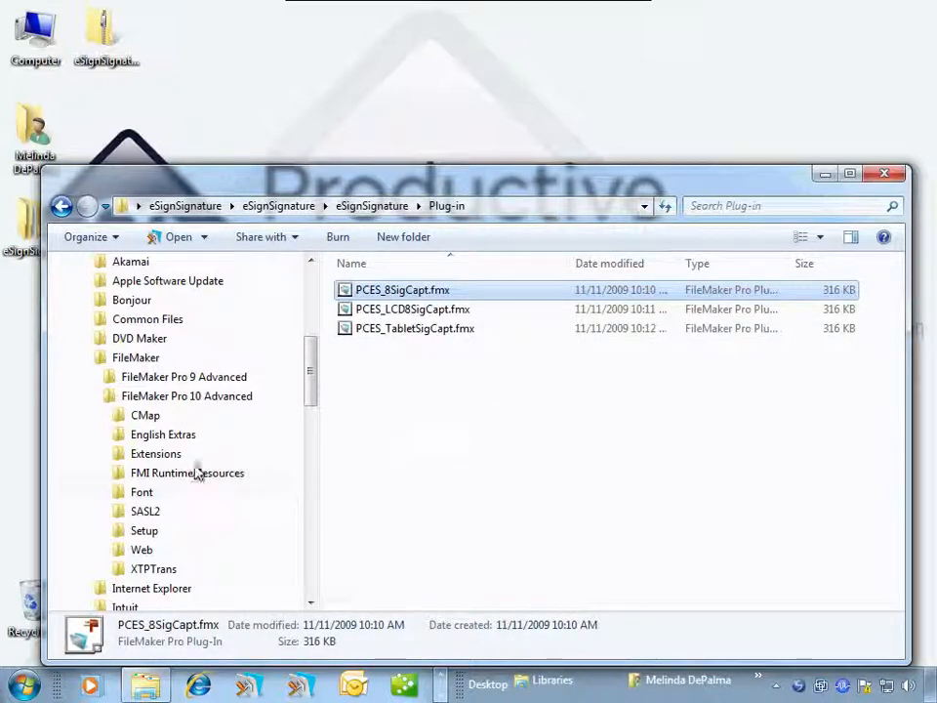
left_click(156, 453)
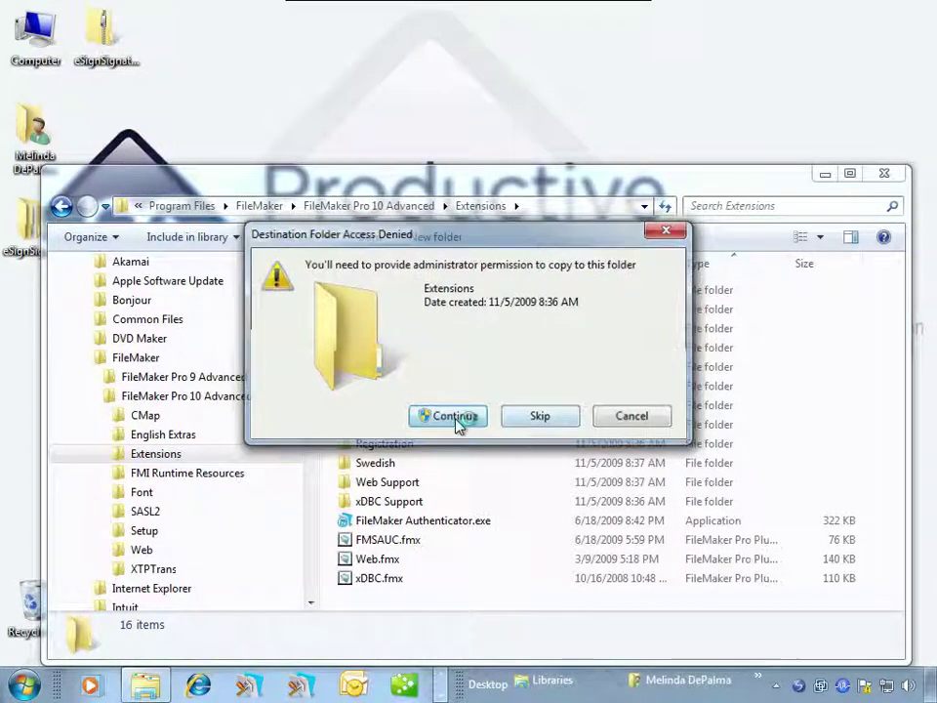
left_click(449, 416)
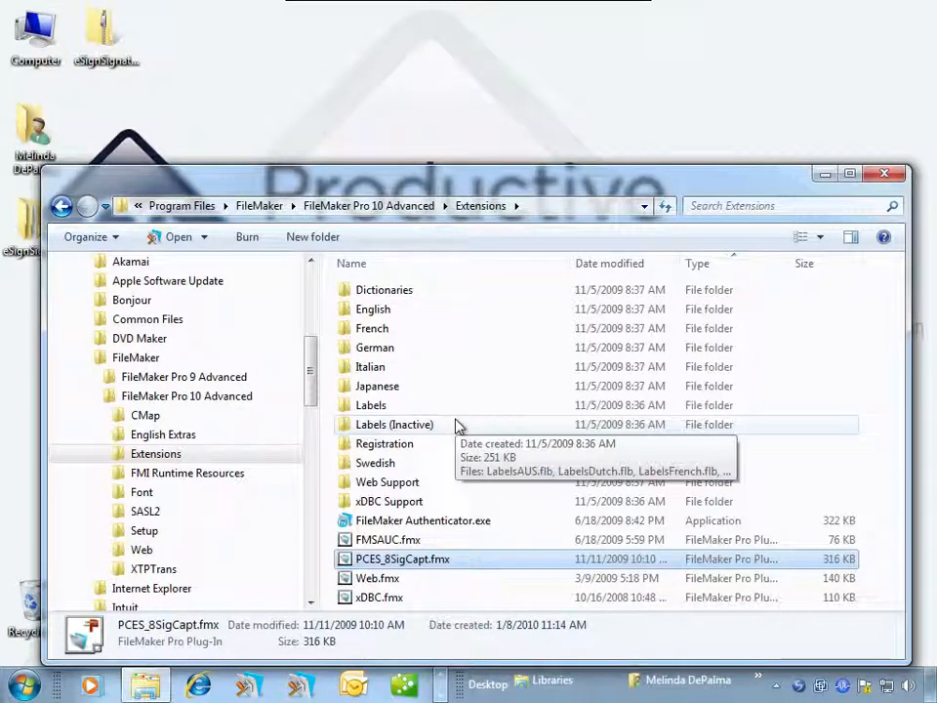
mouse_move(886, 195)
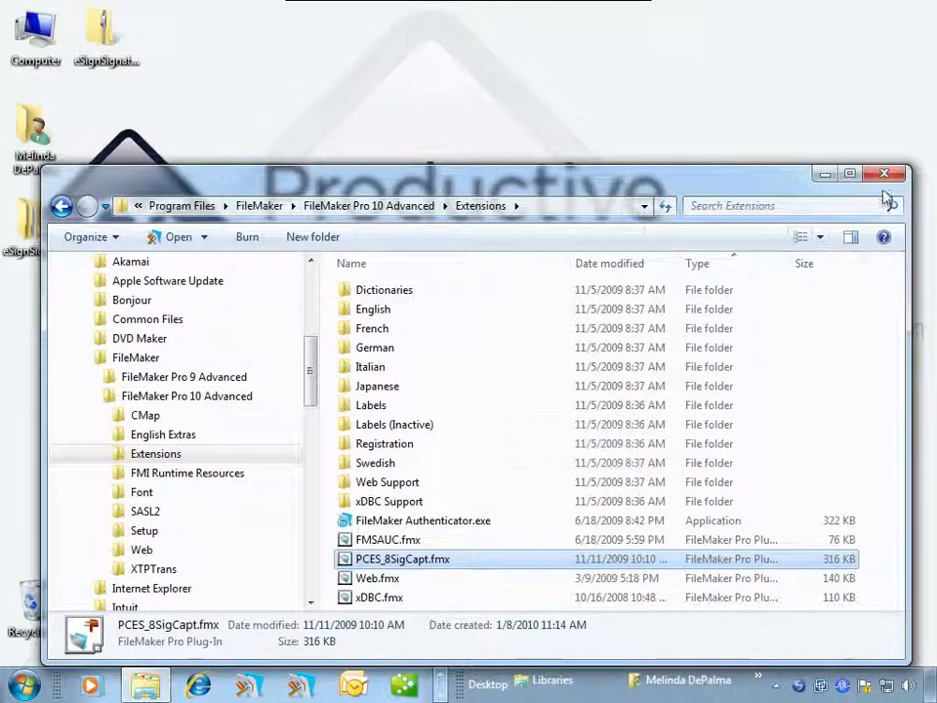
left_click(884, 172)
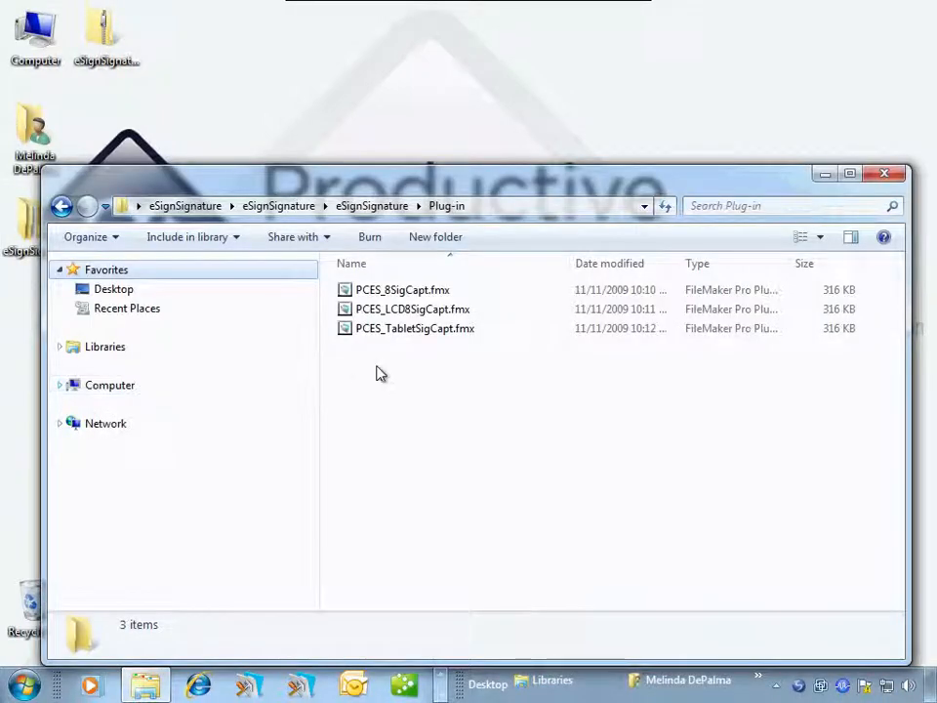
Check the PCES plug-in files, then close the Plug-in folder window to the desktop
left_click(402, 289)
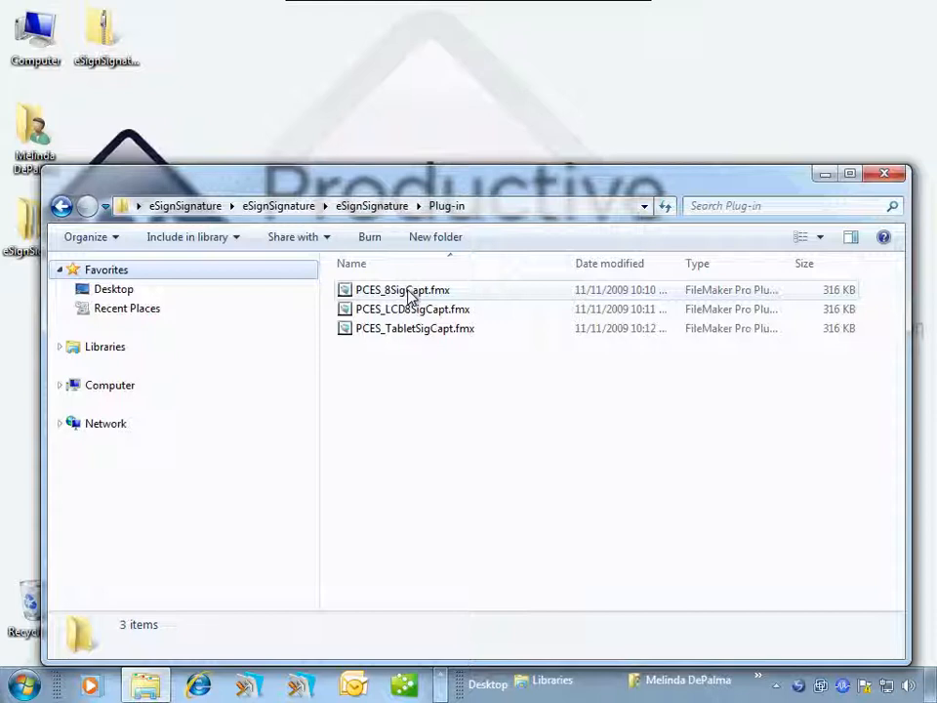
mouse_move(443, 310)
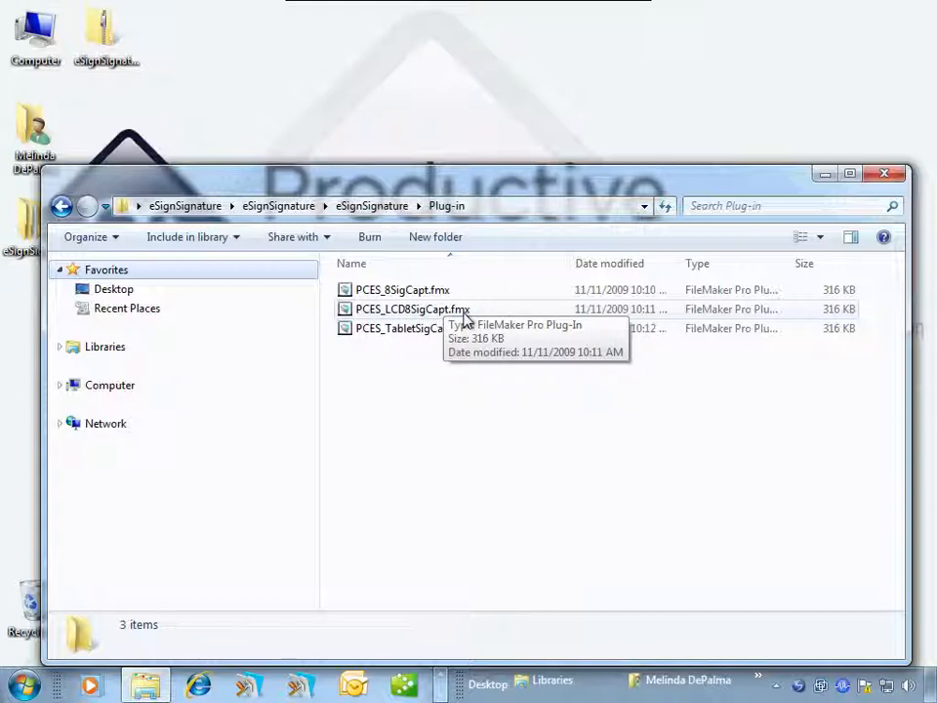
mouse_move(355, 332)
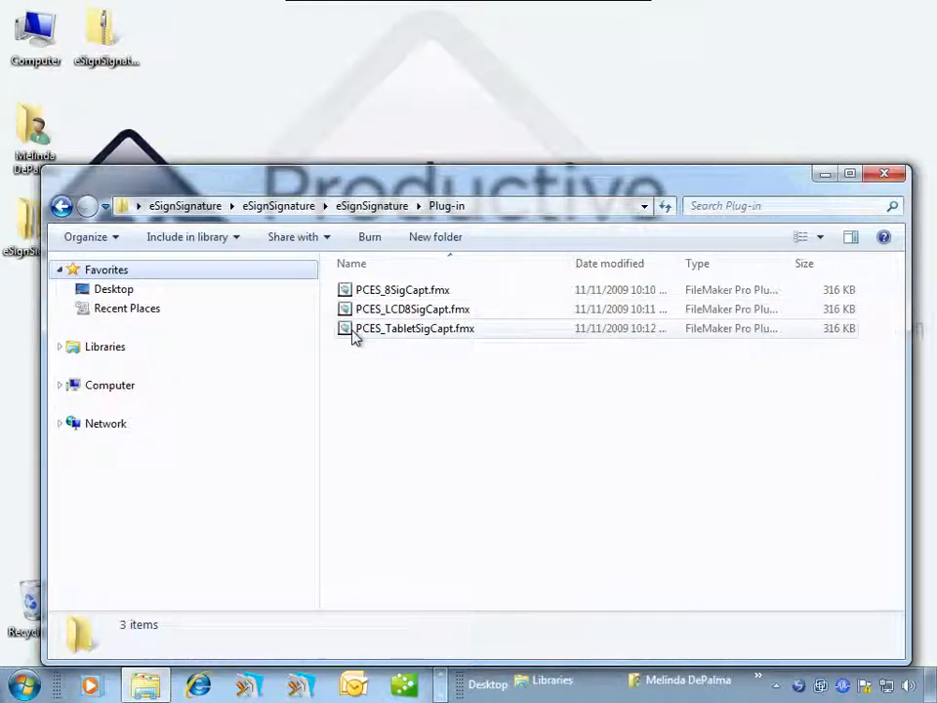
mouse_move(453, 328)
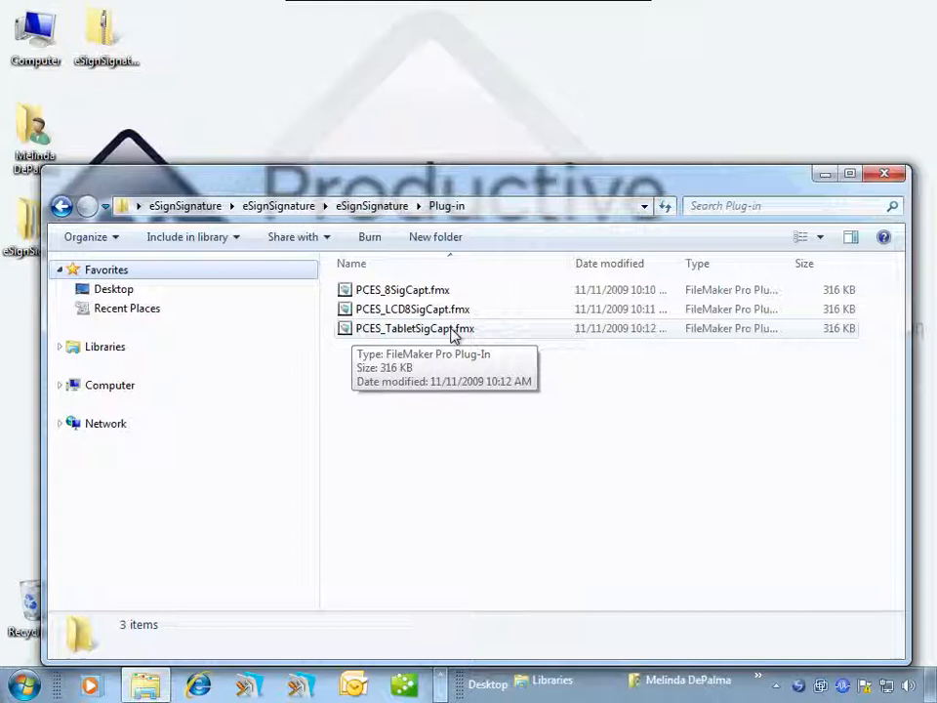
mouse_move(478, 336)
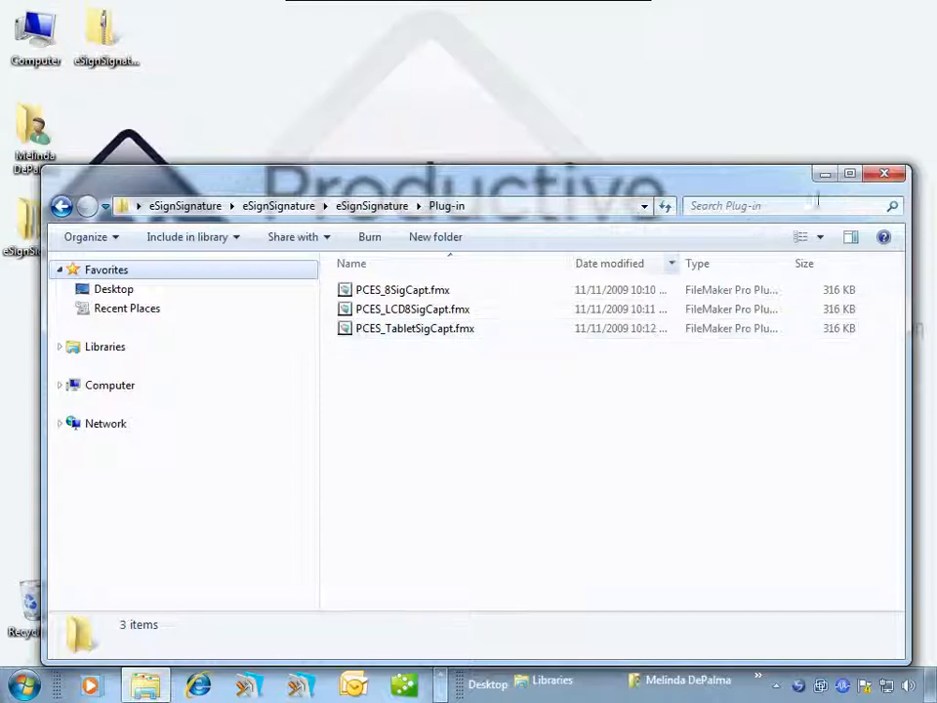
left_click(887, 172)
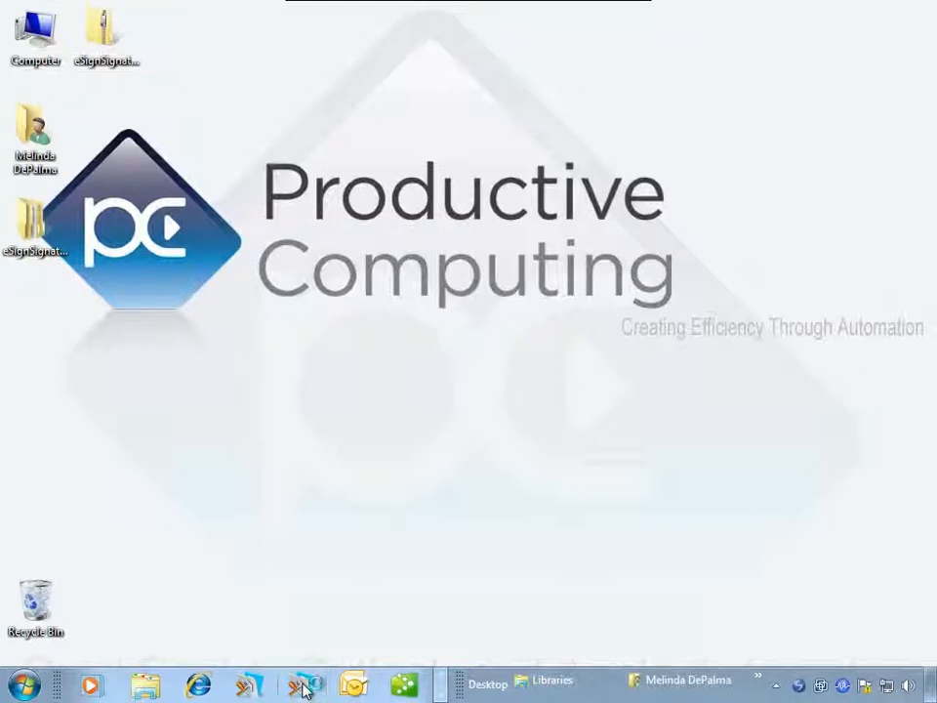
Launch FileMaker and open the PCES_Demo file from the eSignSignature folder
left_click(302, 685)
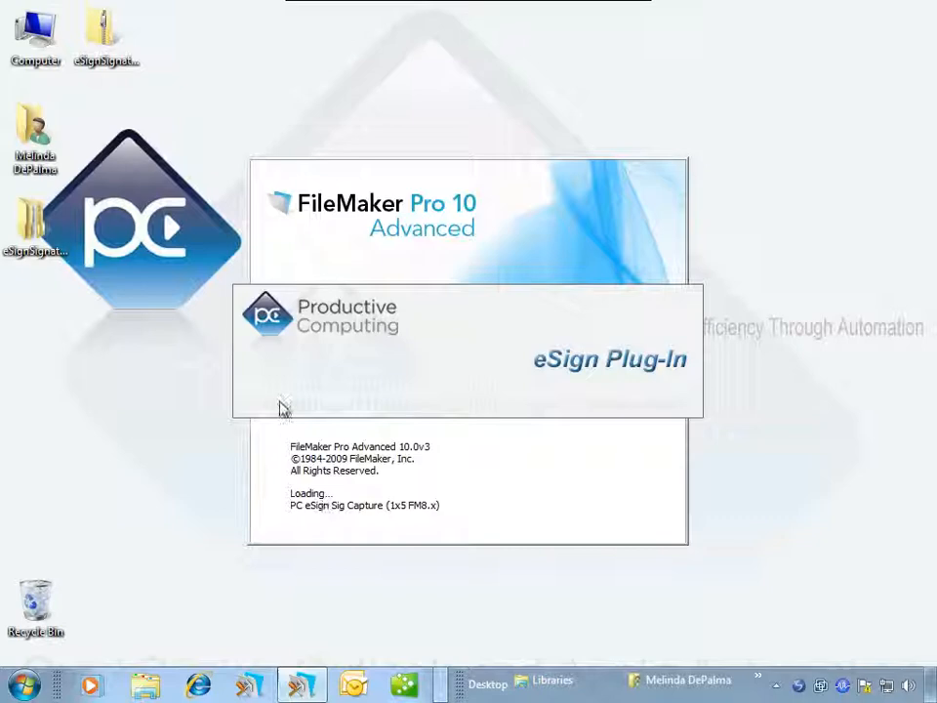
mouse_move(650, 394)
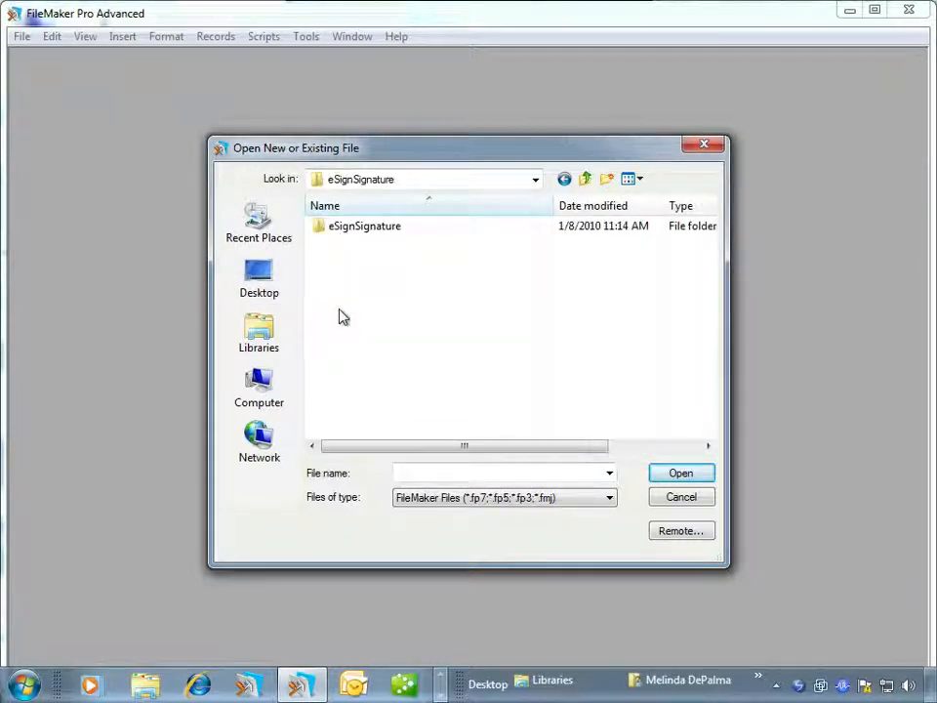
double_click(363, 227)
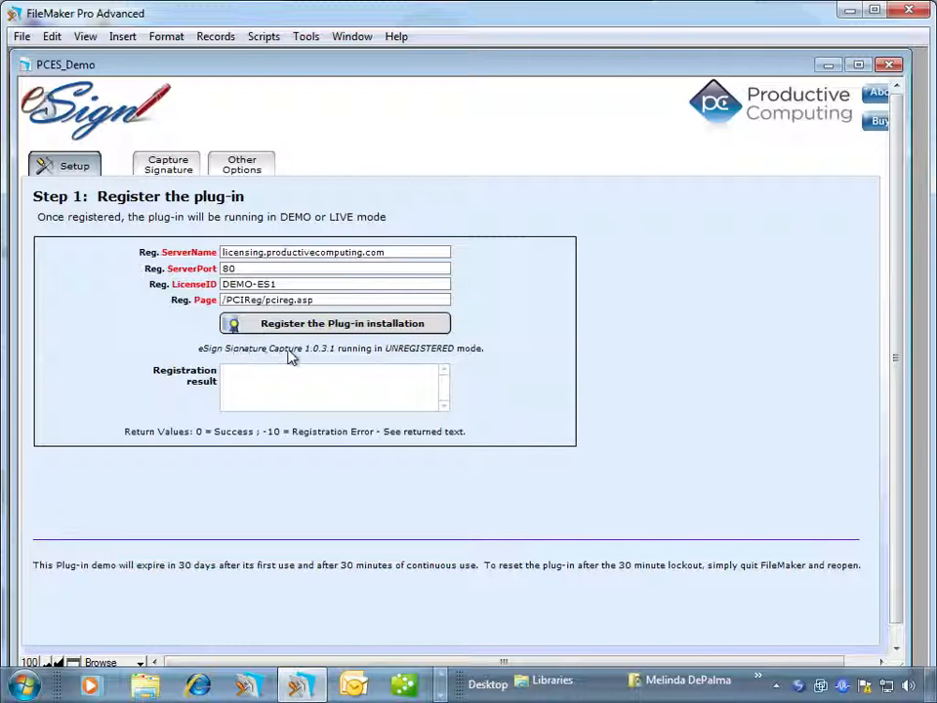
mouse_move(456, 359)
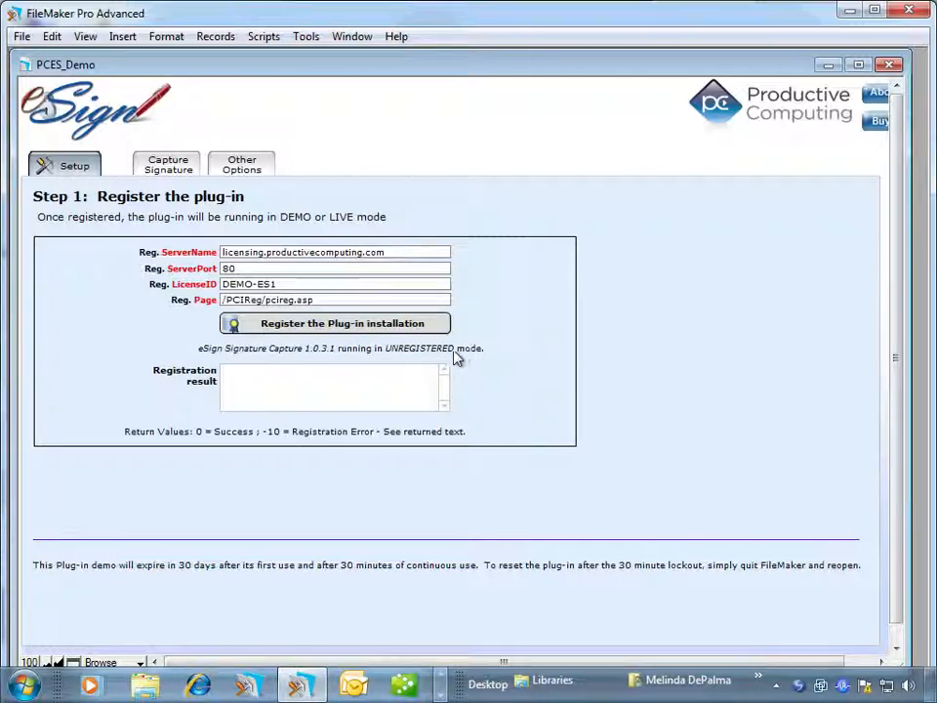
mouse_move(218, 355)
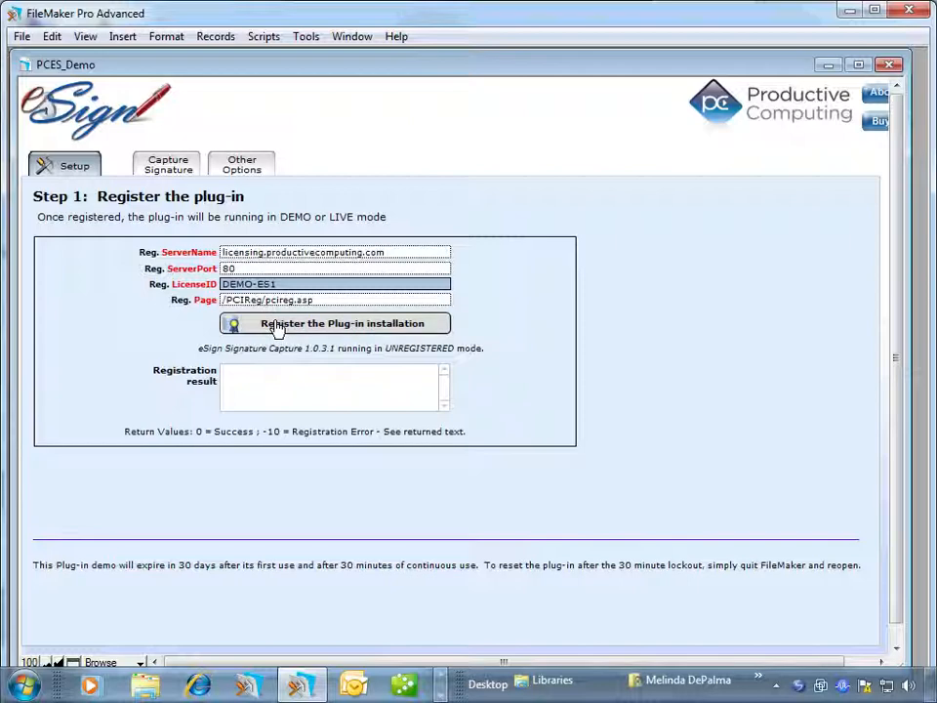
Run 'Register the Plug-in installation', getting result 0 and DEMO mode status
left_click(336, 324)
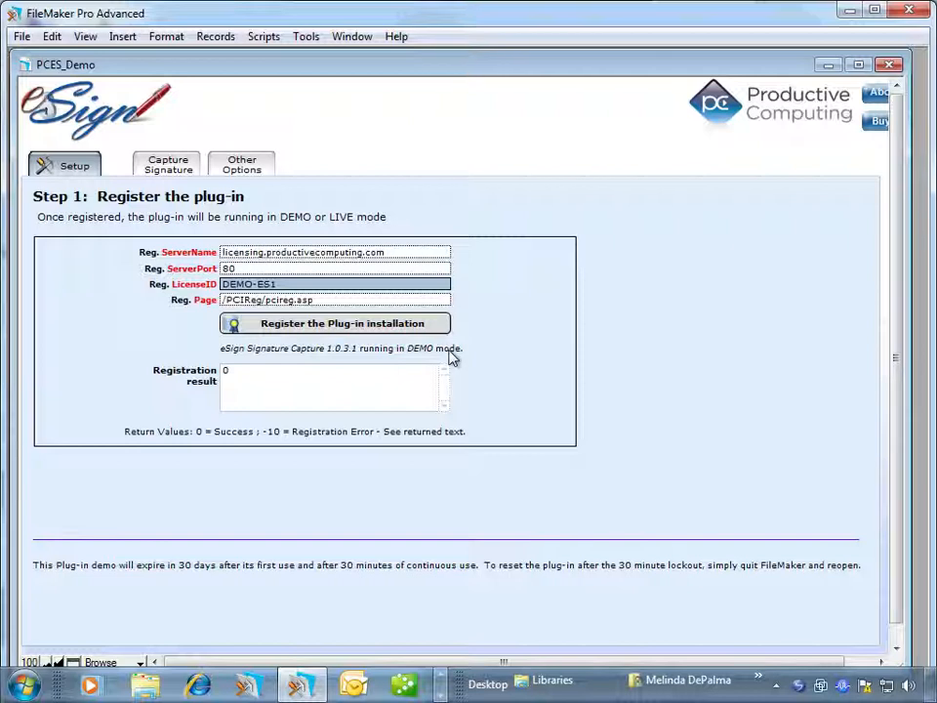
mouse_move(417, 361)
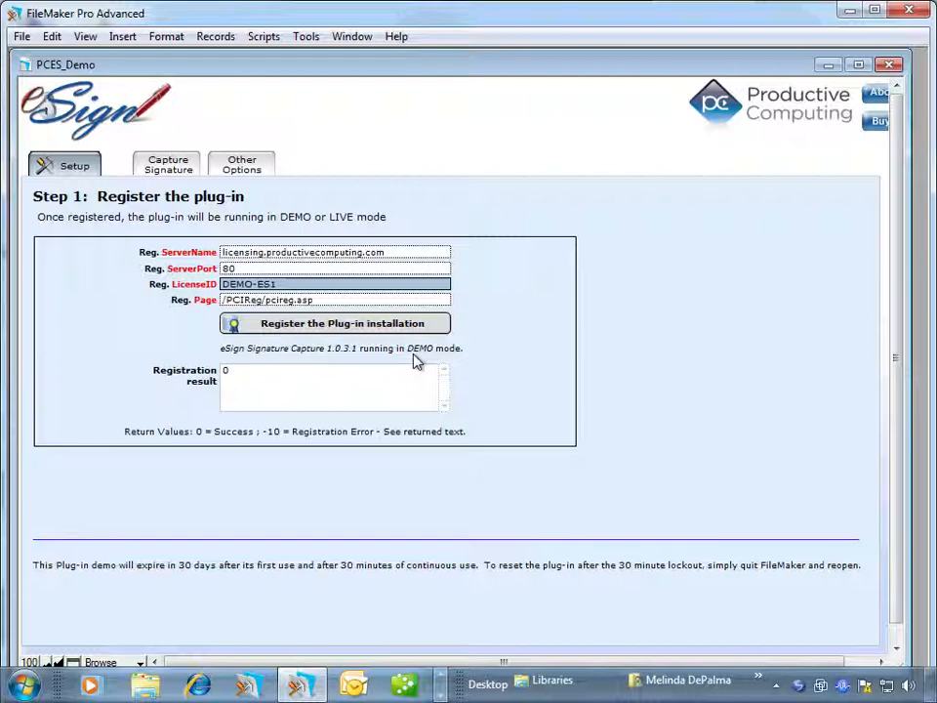
mouse_move(31, 40)
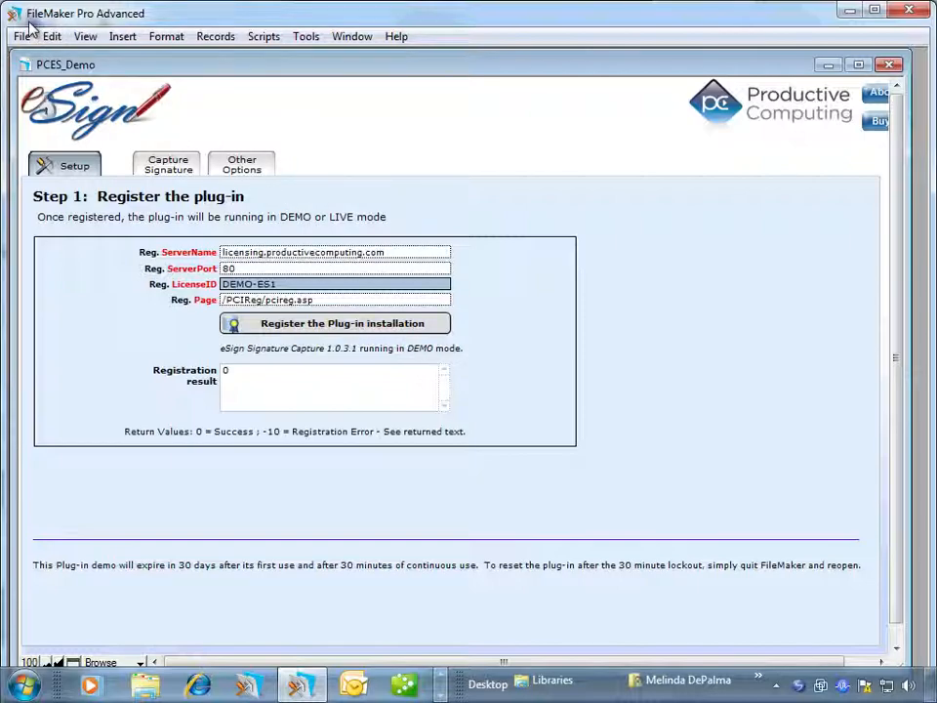
mouse_move(62, 35)
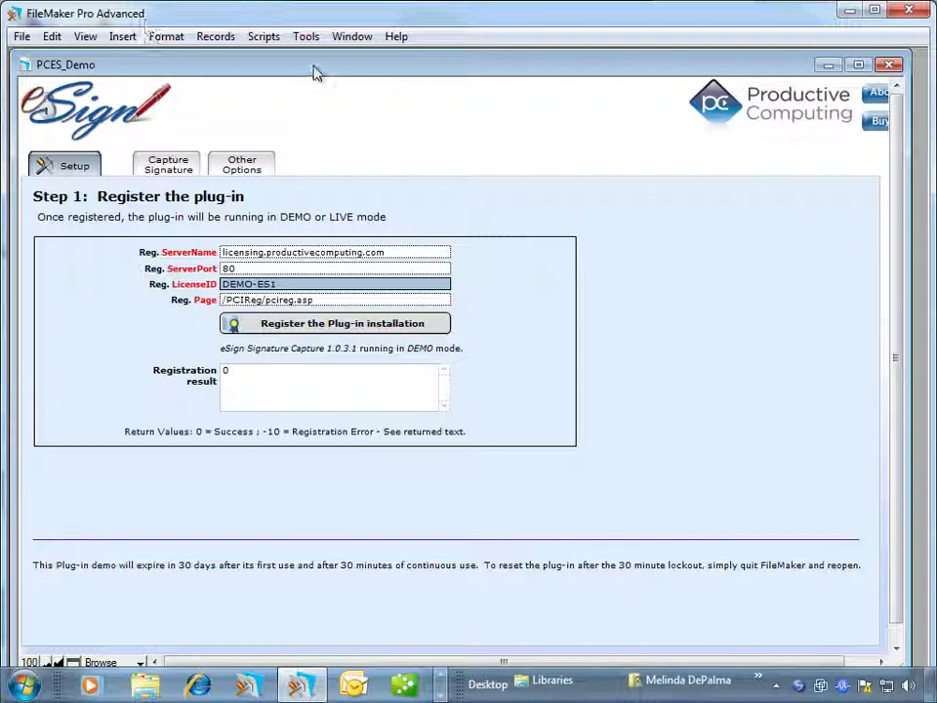
Bring up the Data Viewer from the Tools menu with an empty Watch list
left_click(304, 35)
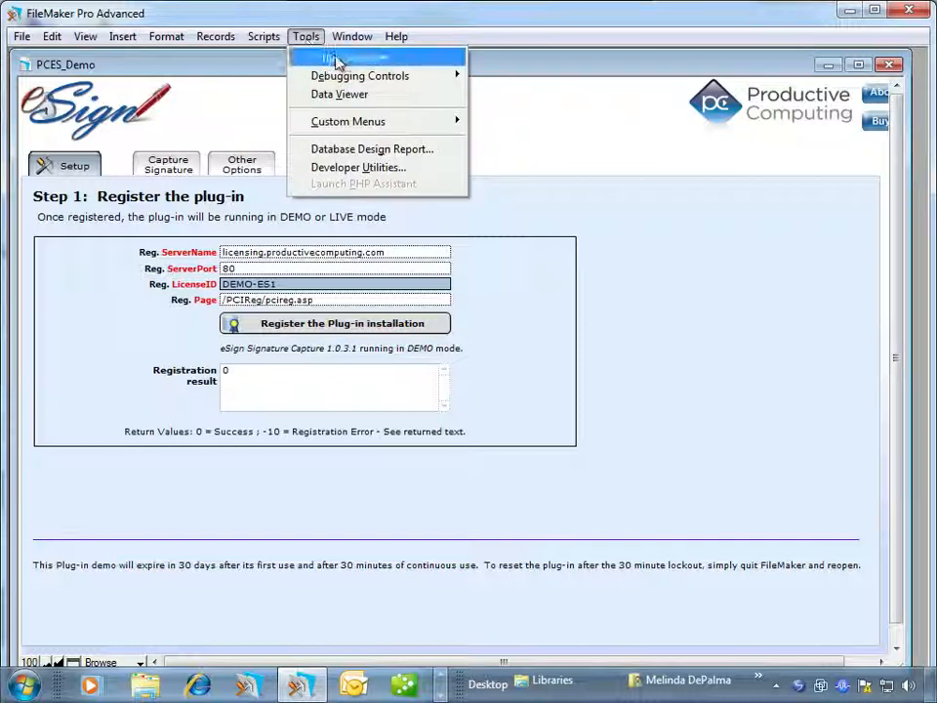
mouse_move(340, 94)
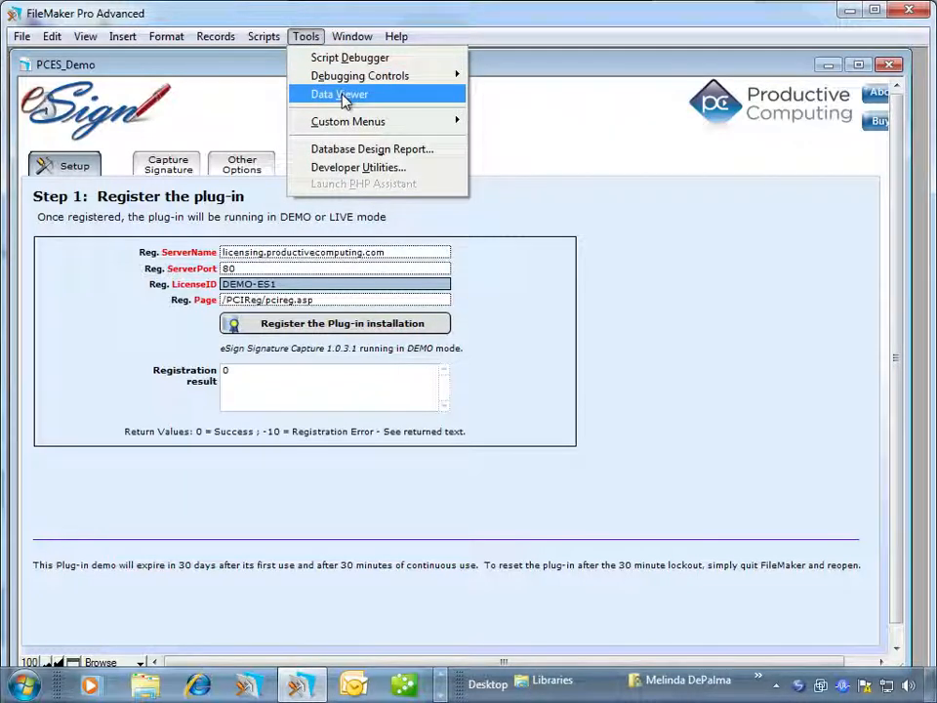
mouse_move(344, 168)
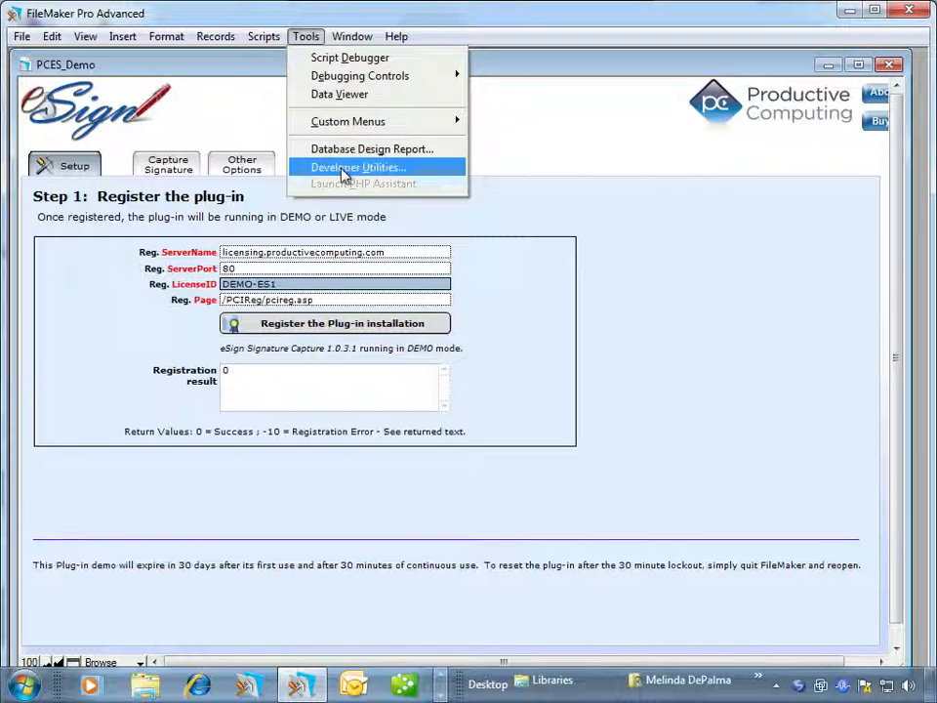
mouse_move(340, 94)
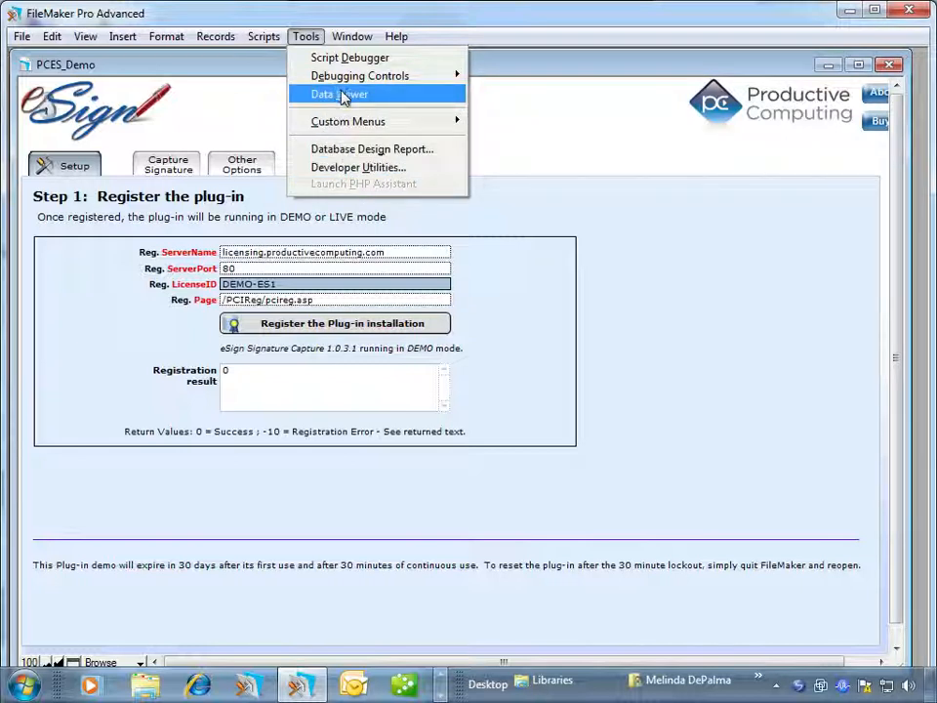
left_click(337, 94)
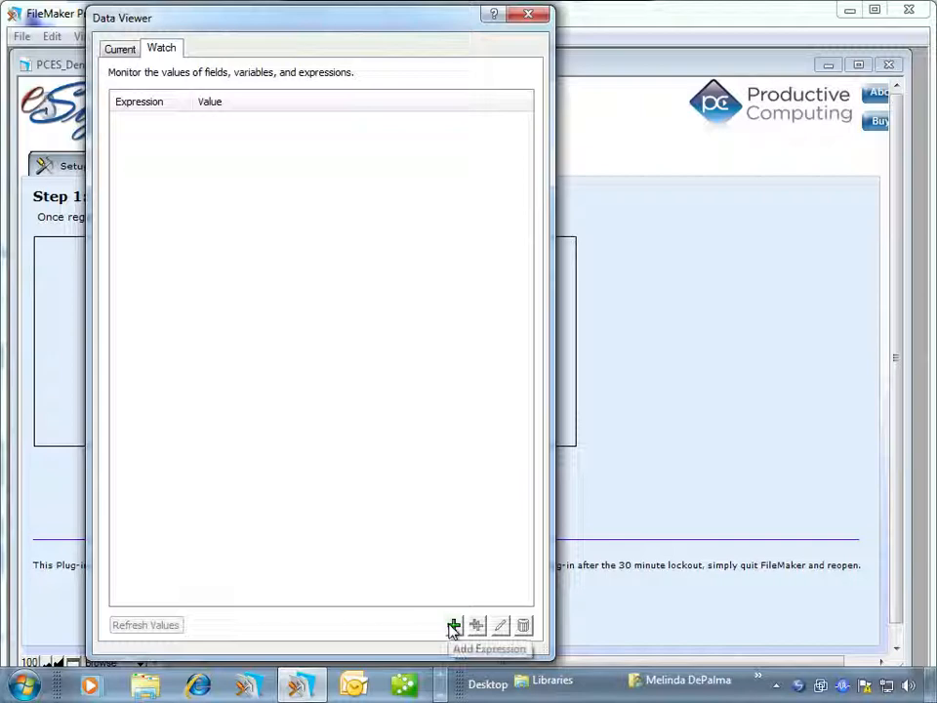
Add a watch expression, filter to External functions and select PCES_CaptureSignature
left_click(453, 625)
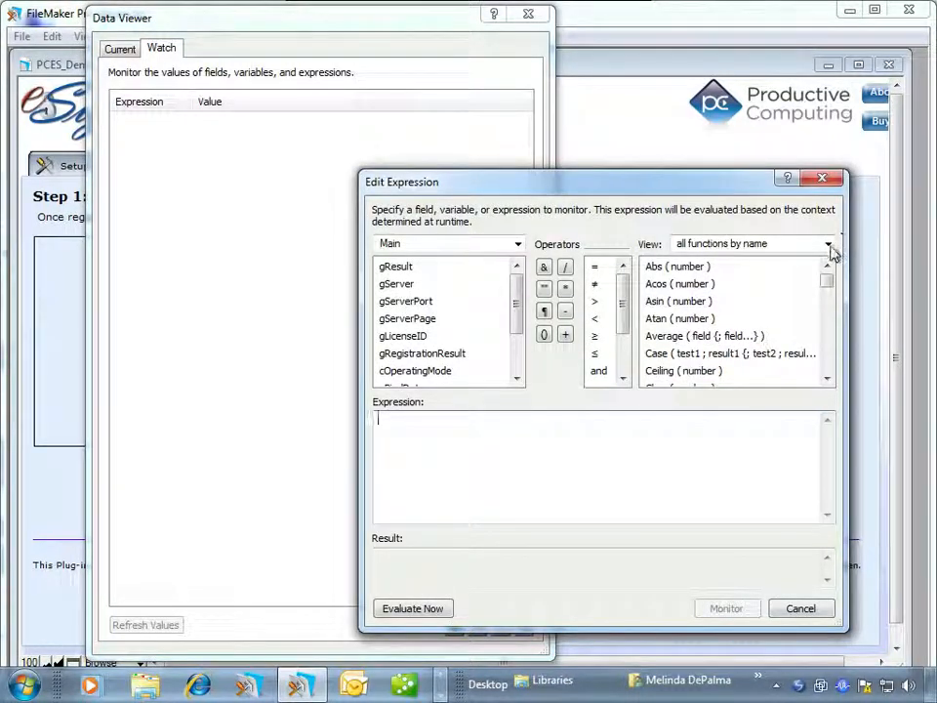
left_click(827, 242)
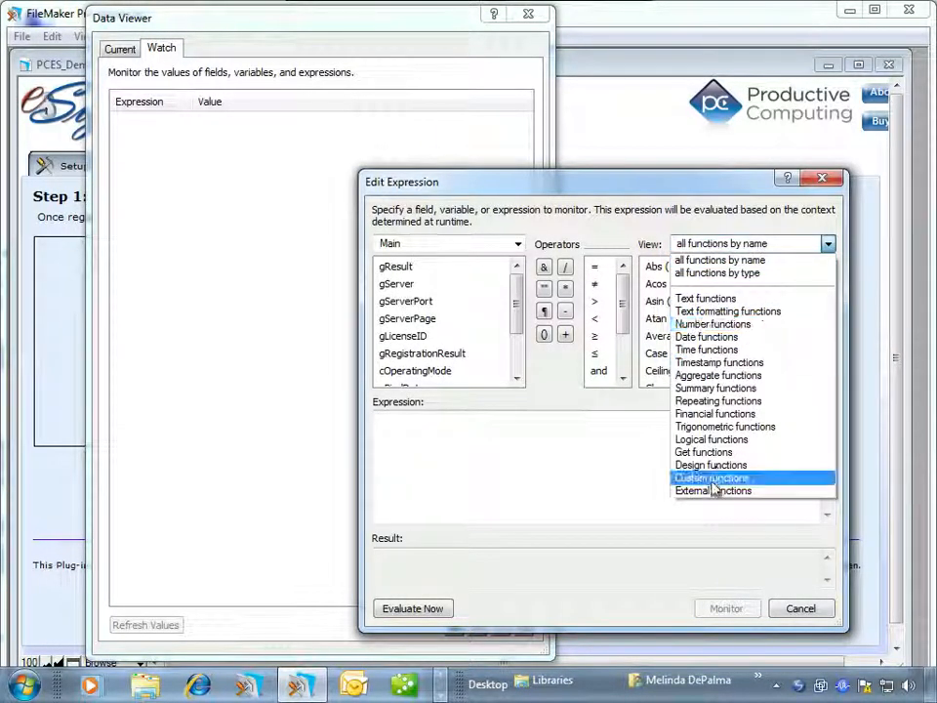
left_click(712, 491)
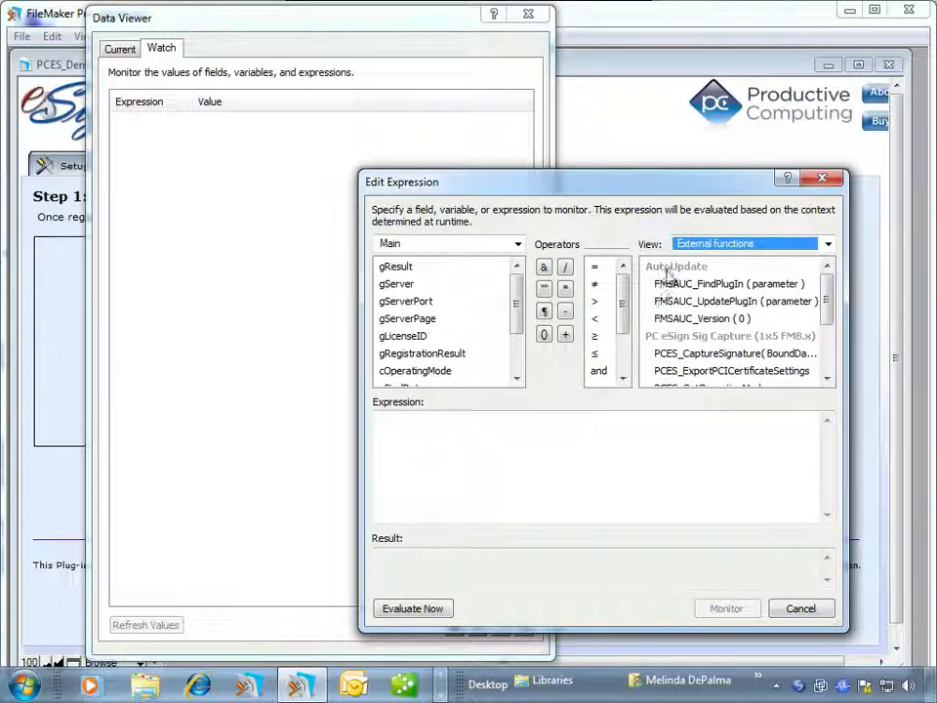
left_click(732, 351)
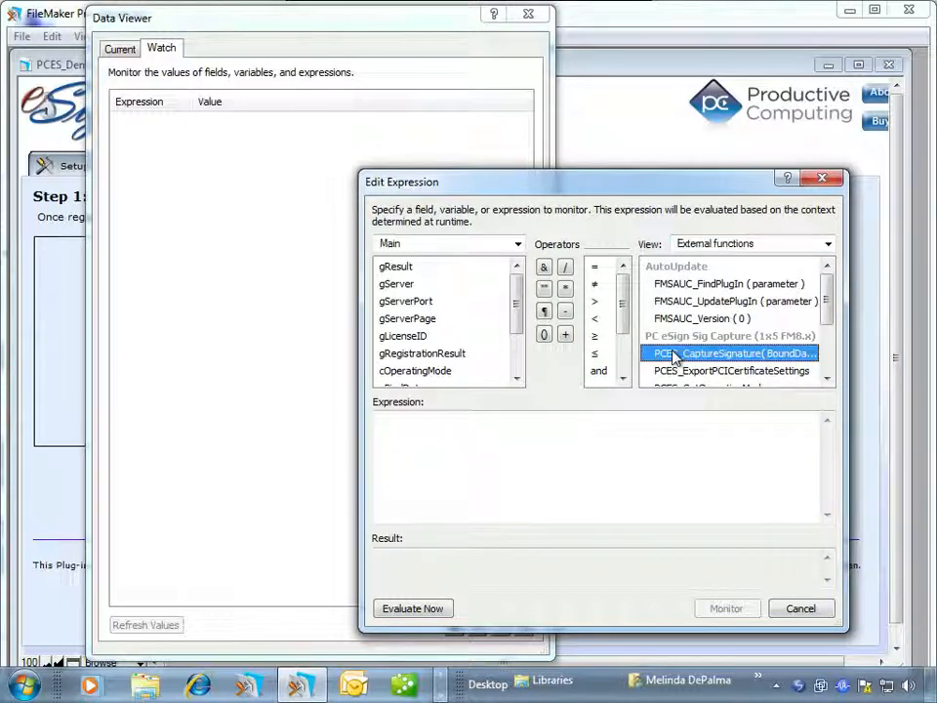
mouse_move(828, 379)
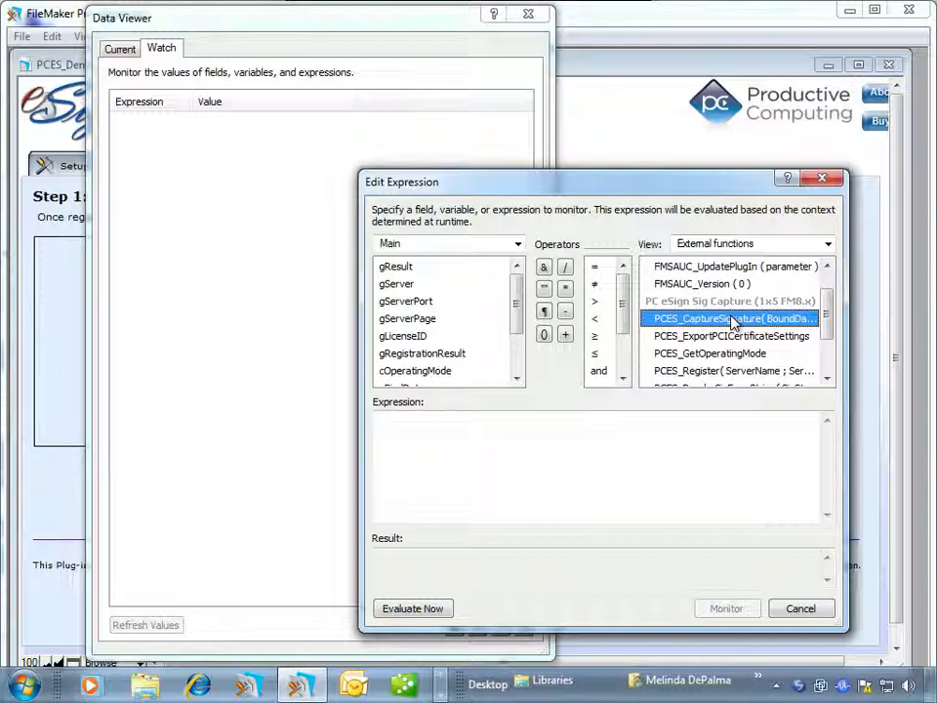
Preview PCES_CaptureSignature and other PCES functions in the expression editor
double_click(730, 318)
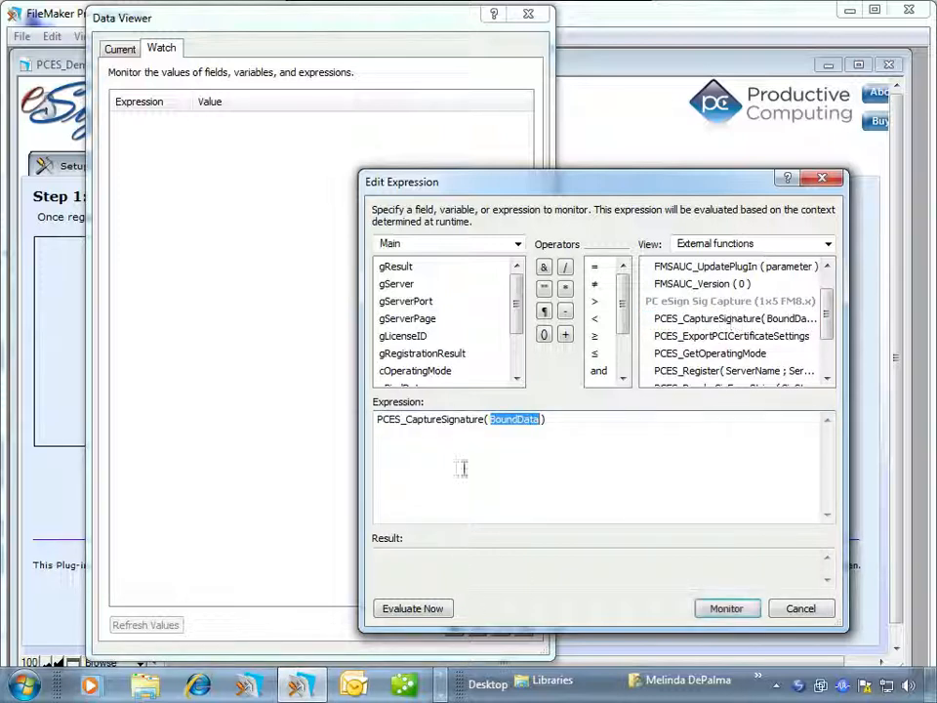
triple_click(460, 418)
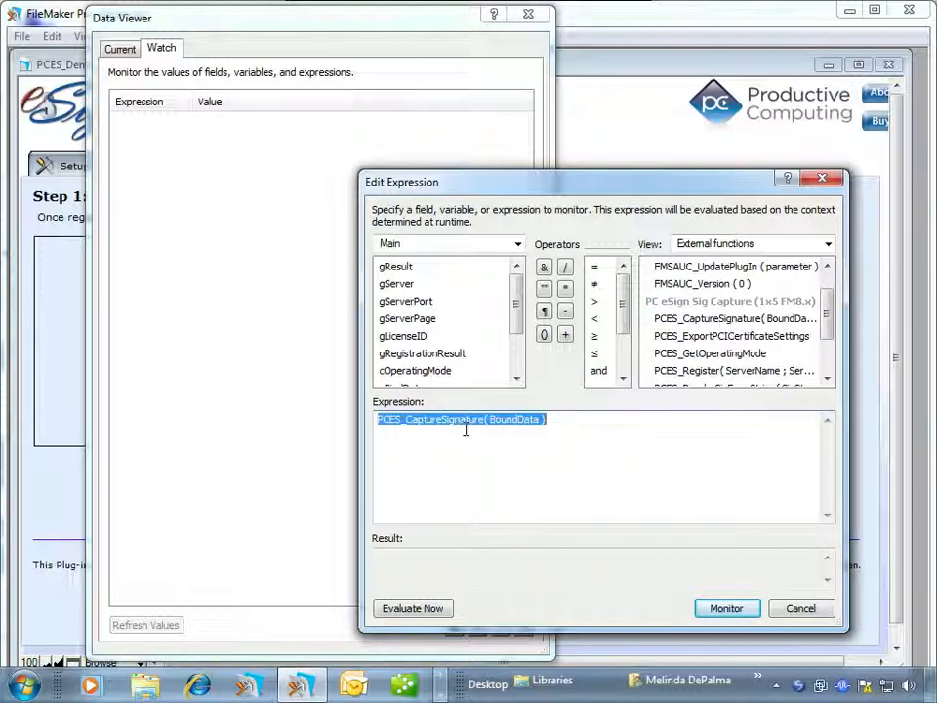
left_click(726, 336)
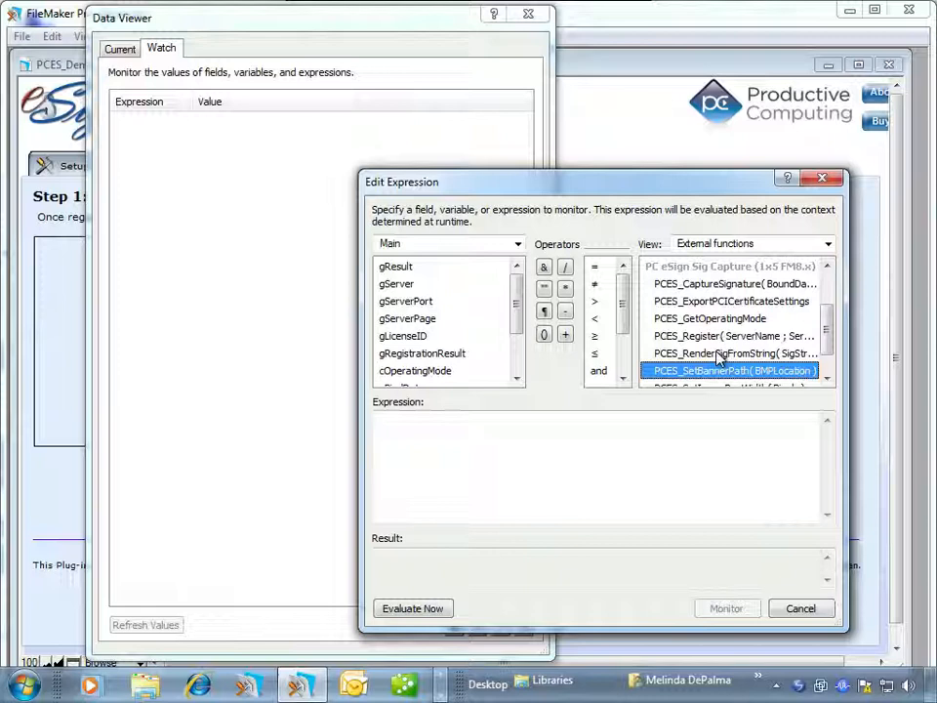
scroll("down", 3)
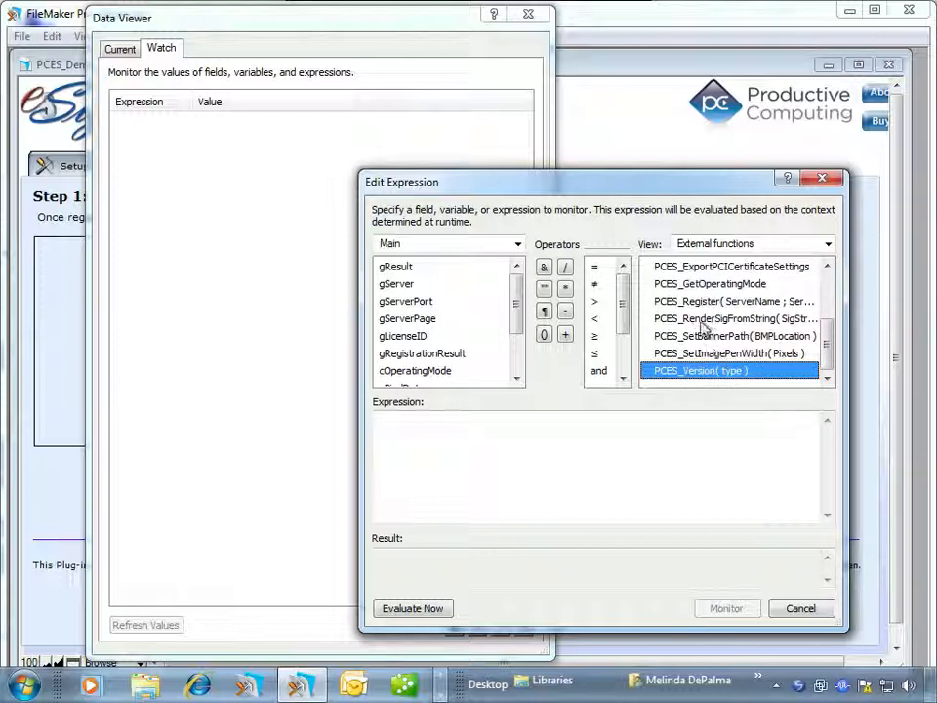
double_click(726, 318)
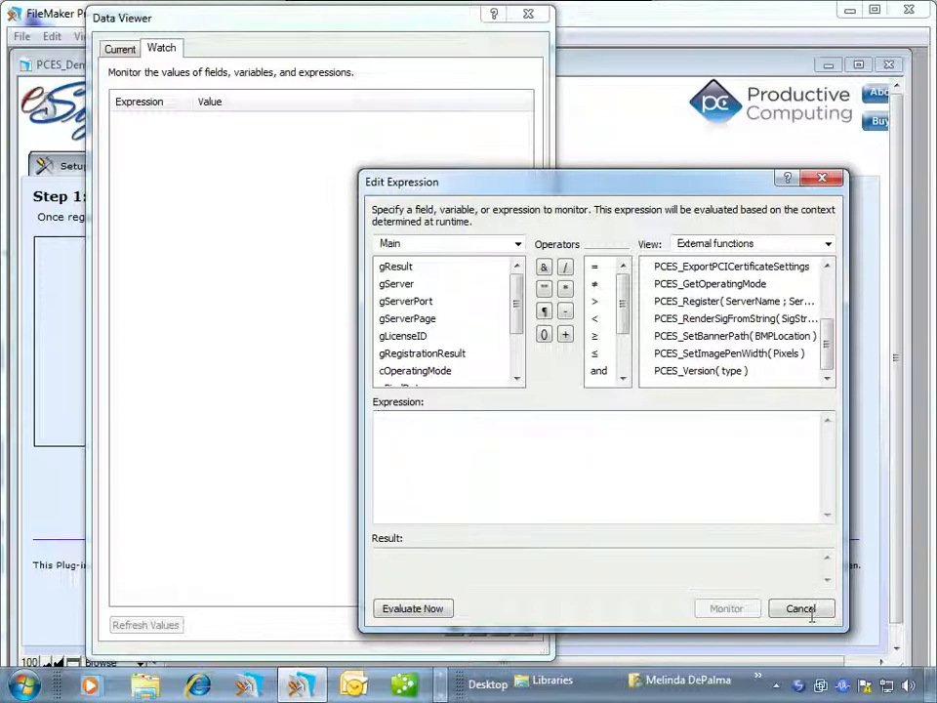
Cancel the expression and close the Data Viewer, returning to the registration step
left_click(800, 608)
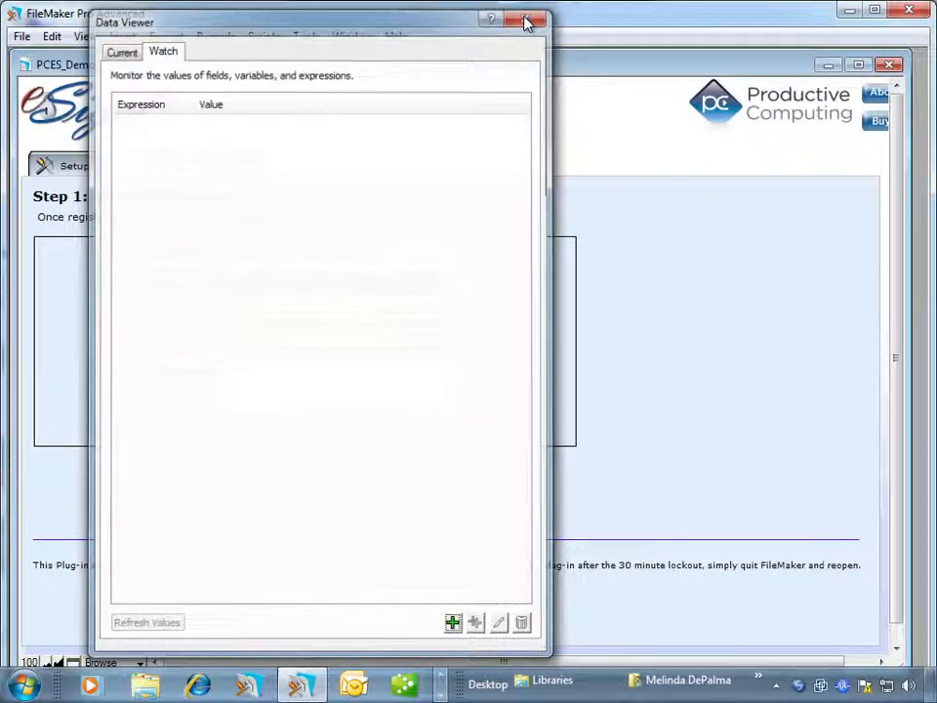
left_click(525, 20)
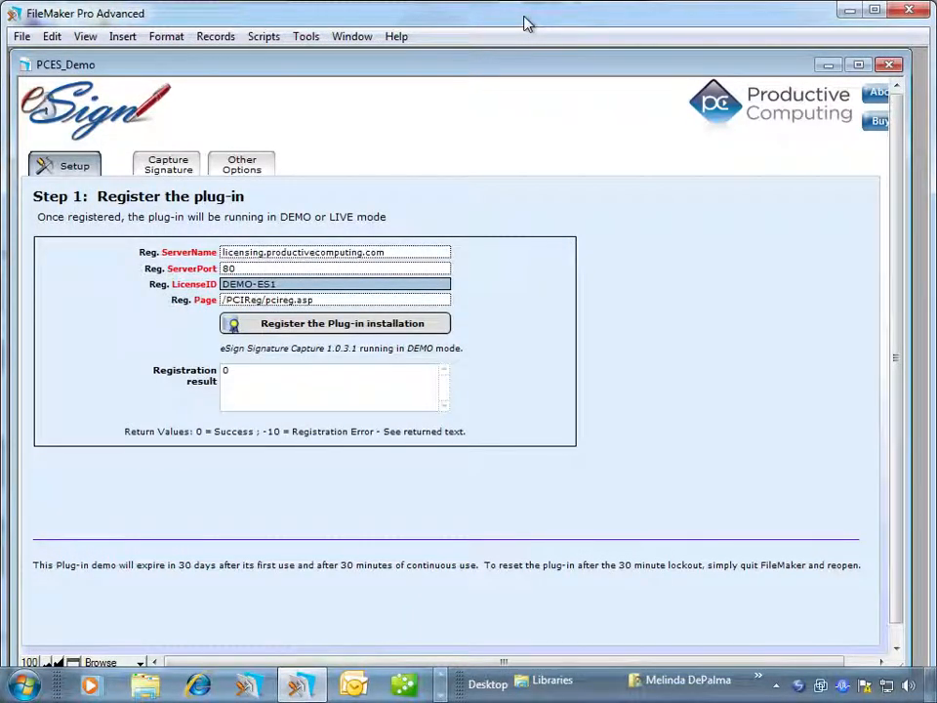